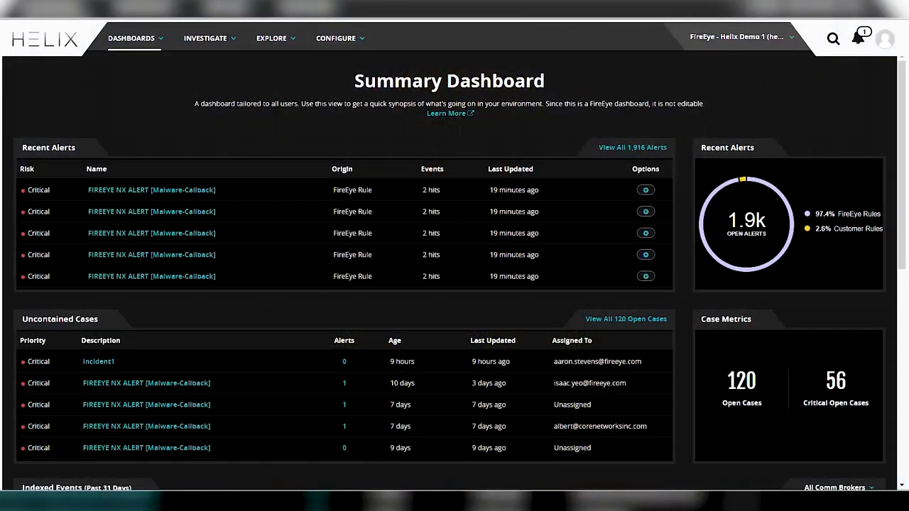
pyautogui.moveTo(620, 135)
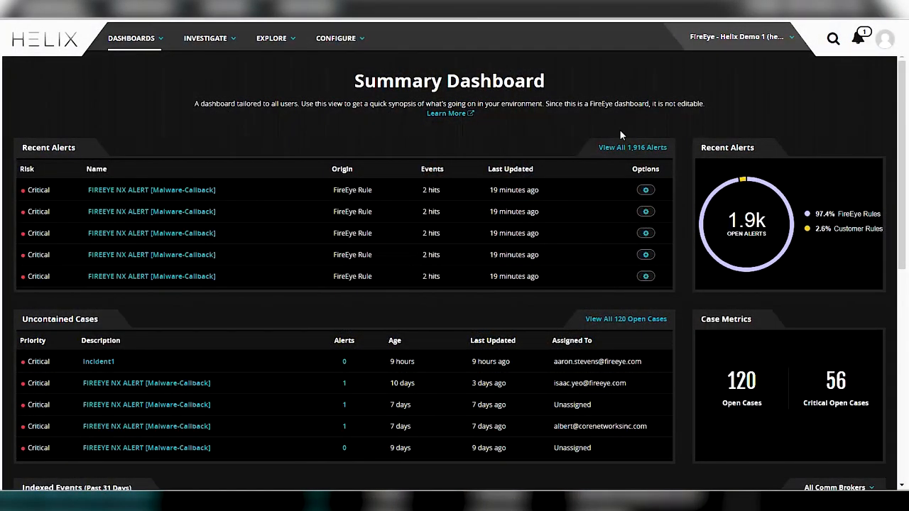
pyautogui.moveTo(554, 112)
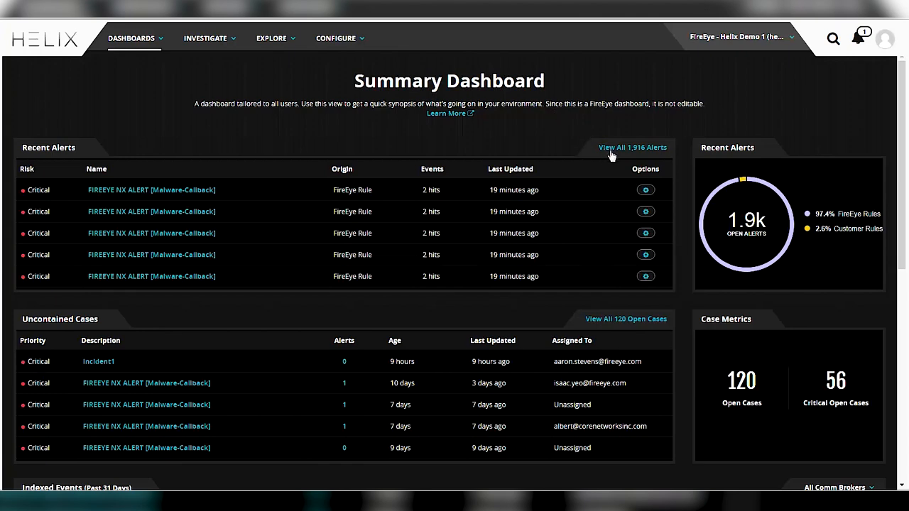
# Open the full list of 1,916 alerts and collapse the alert graph.
pyautogui.click(631, 147)
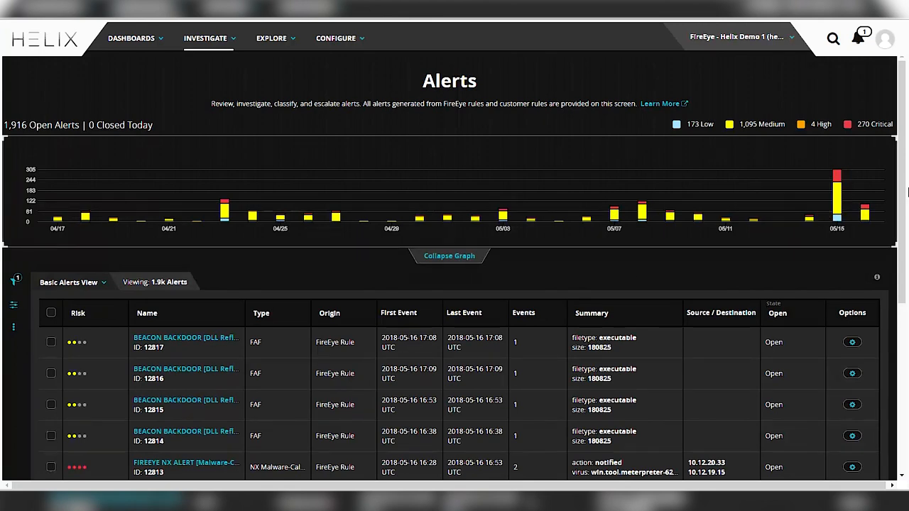
pyautogui.click(449, 256)
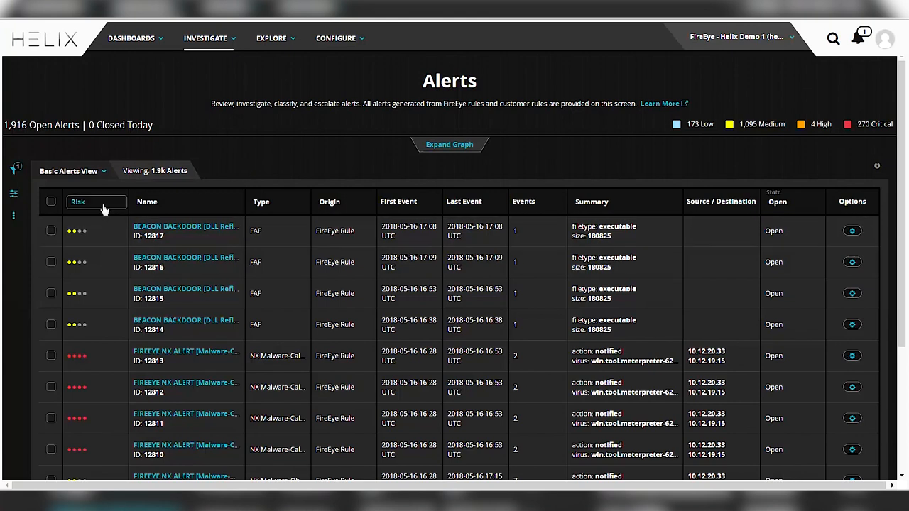
# Check the Risk filter and filter alert names to FQDN, leaving 77 alerts.
pyautogui.click(96, 202)
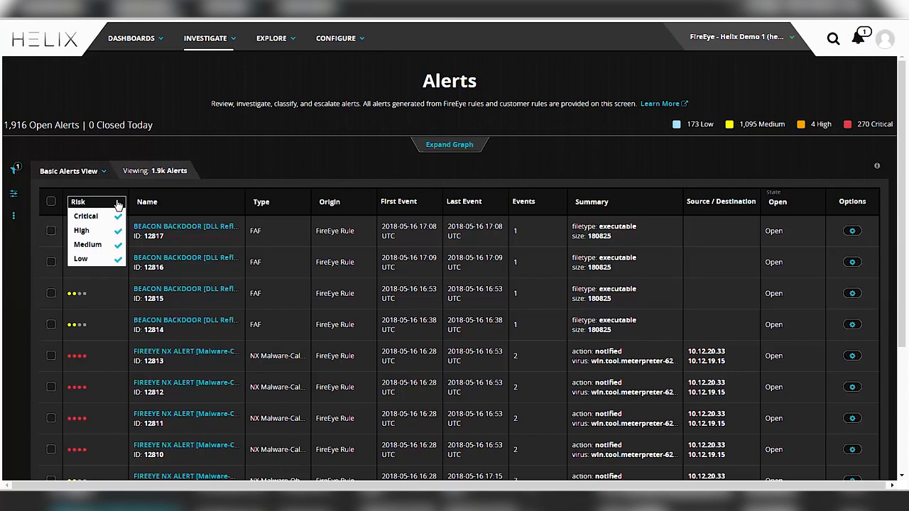
pyautogui.moveTo(184, 202)
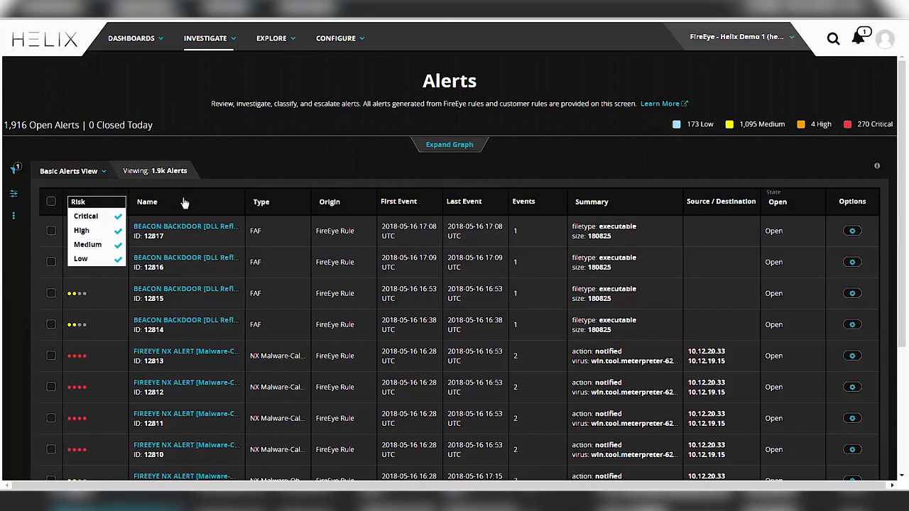
pyautogui.click(186, 202)
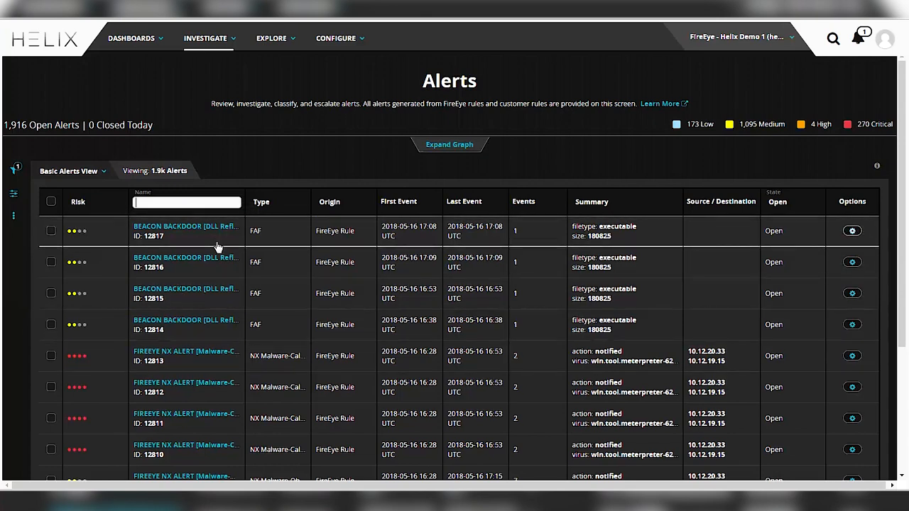
pyautogui.write('FODN')
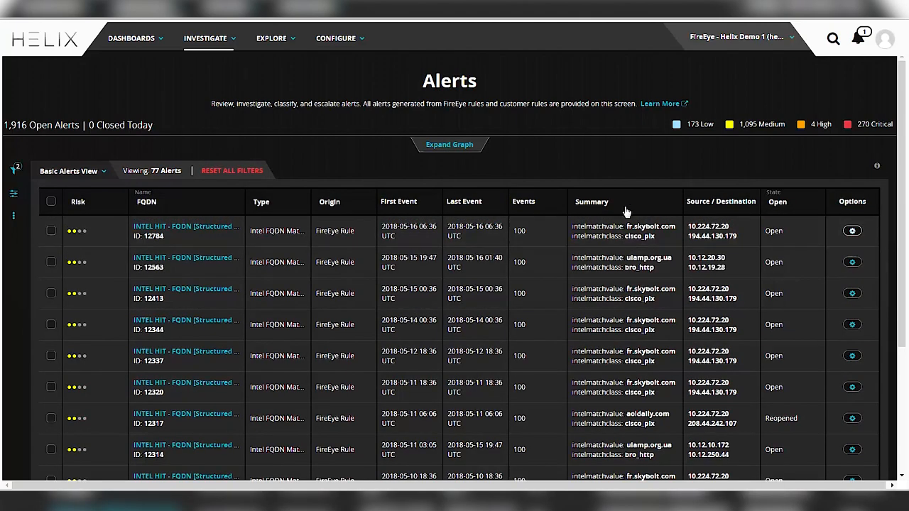
pyautogui.click(624, 202)
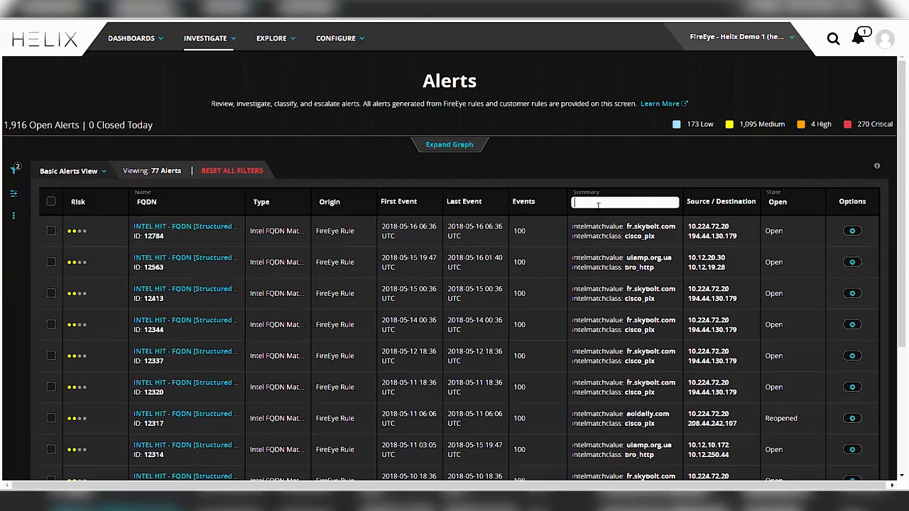
# Filter the FQDN alerts' summaries by aoldaily.com, leaving 29 alerts.
pyautogui.write('aoldaily.com')
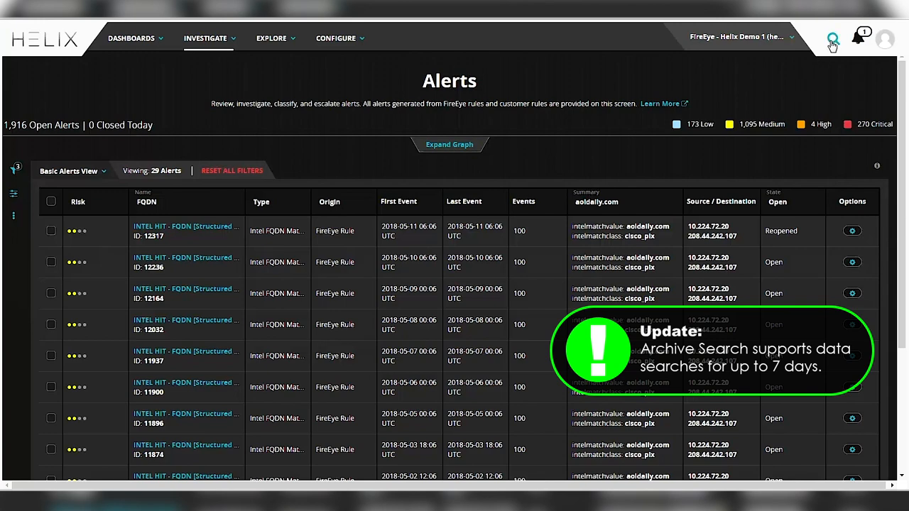
# Run an index search for class=alerts over the past 24 hours.
pyautogui.click(832, 39)
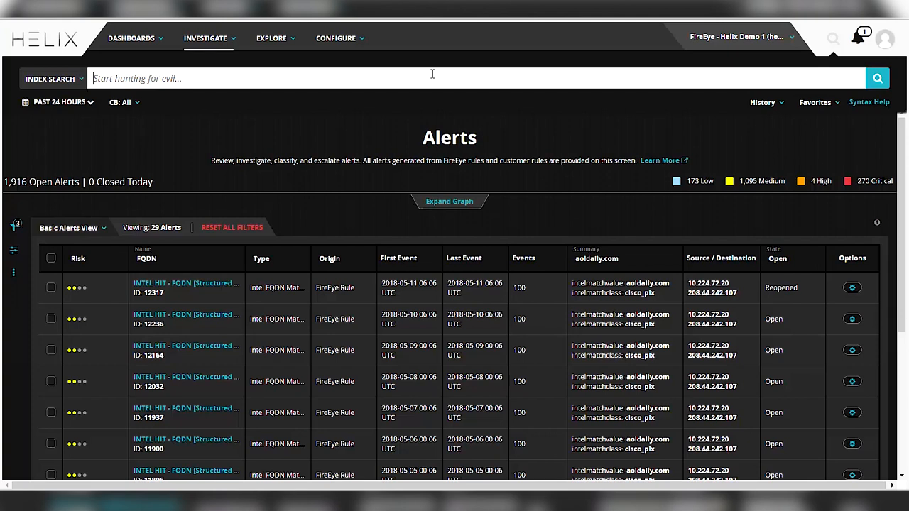
pyautogui.write('ca')
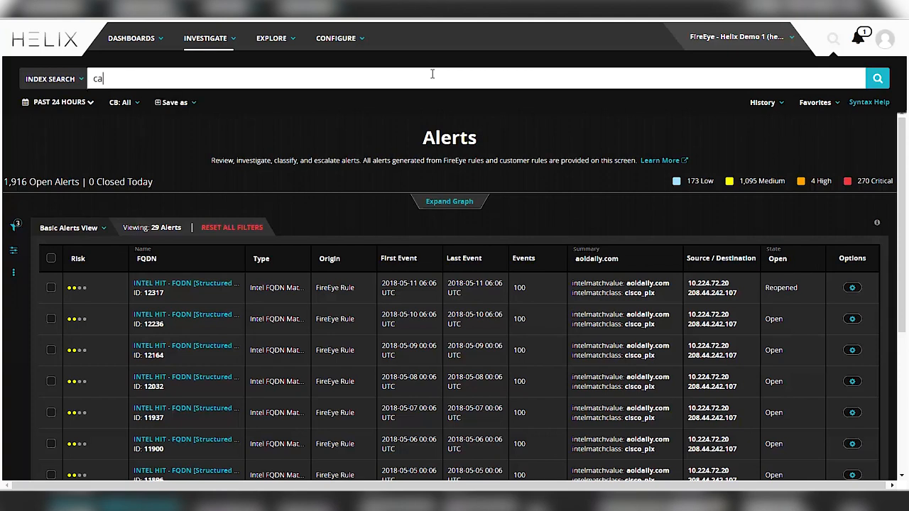
pyautogui.write('lass=alerts')
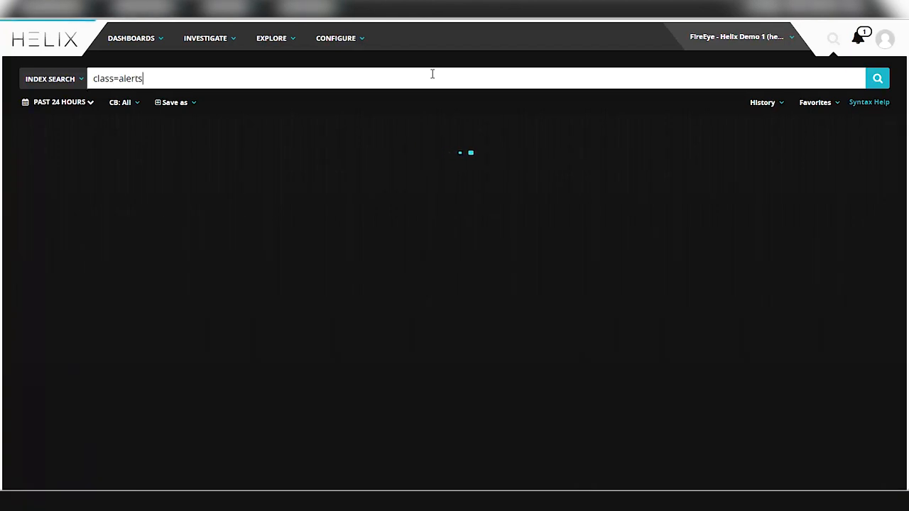
pyautogui.click(878, 78)
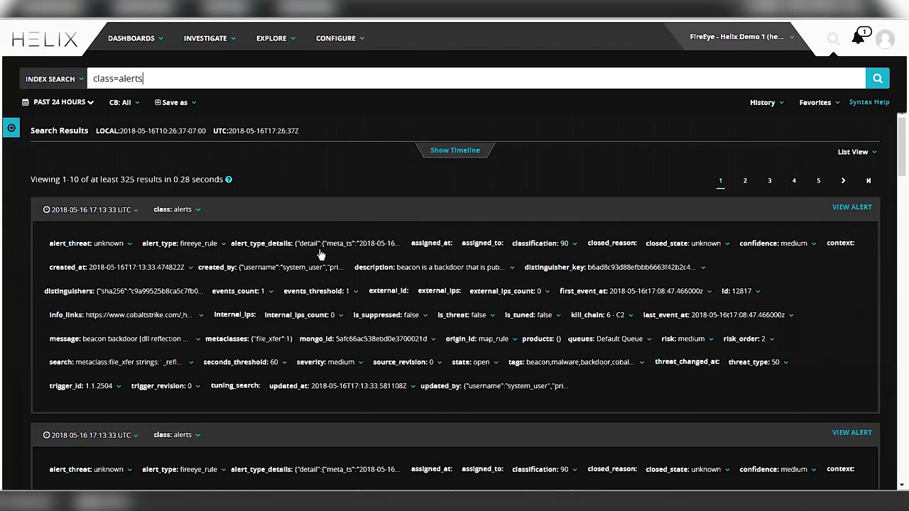
pyautogui.moveTo(320, 243)
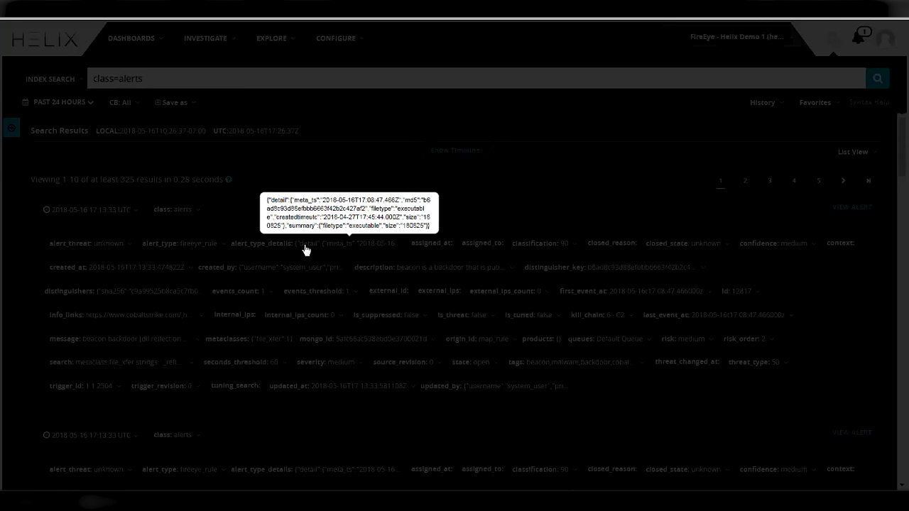
# View the first result's full alert_type_details, showing md5 and size, then close it.
pyautogui.click(327, 243)
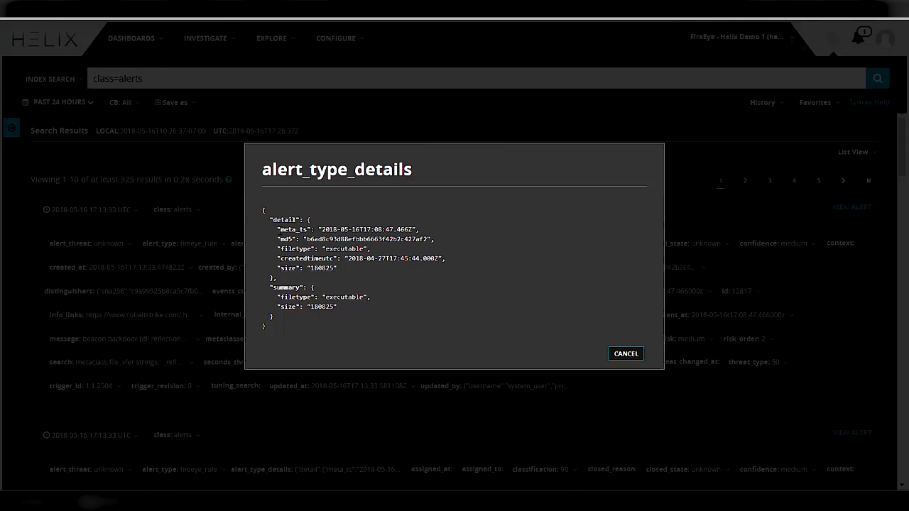
pyautogui.moveTo(375, 189)
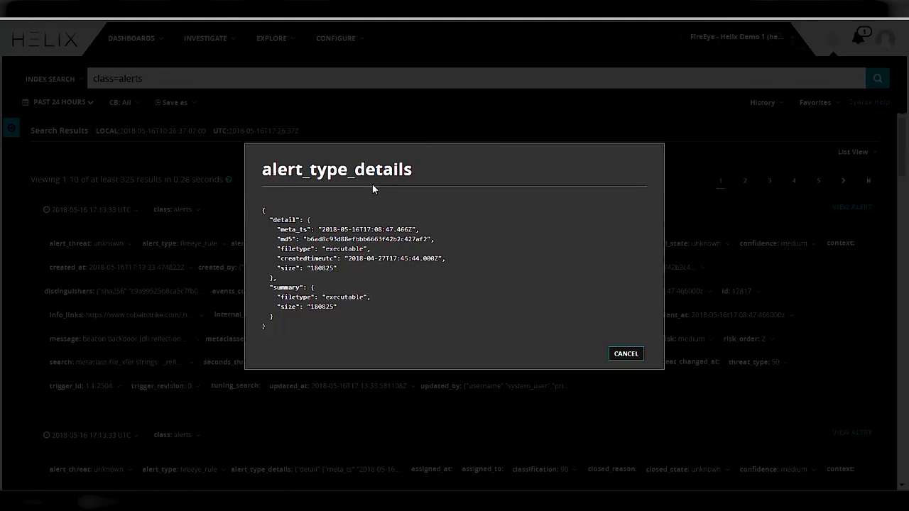
pyautogui.moveTo(645, 334)
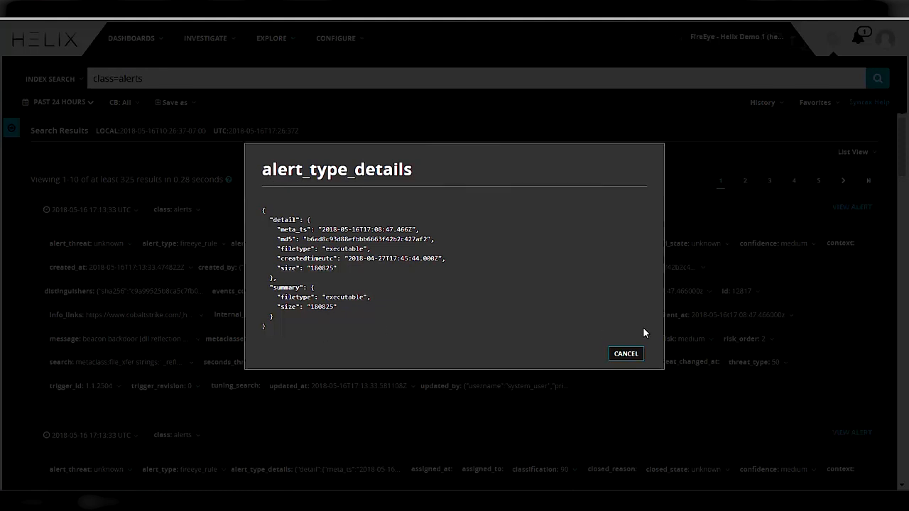
pyautogui.click(625, 354)
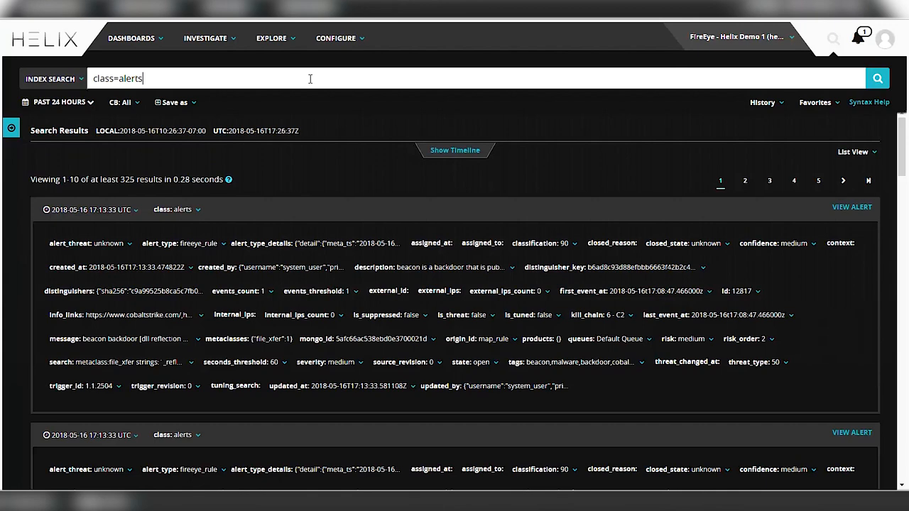
# Search alerts with intelmatchvalue aoldaily.com over the past 7 days, returning 2 results.
pyautogui.write('alert_type_details.detail.intelmatchvalue=aoldaily.com')
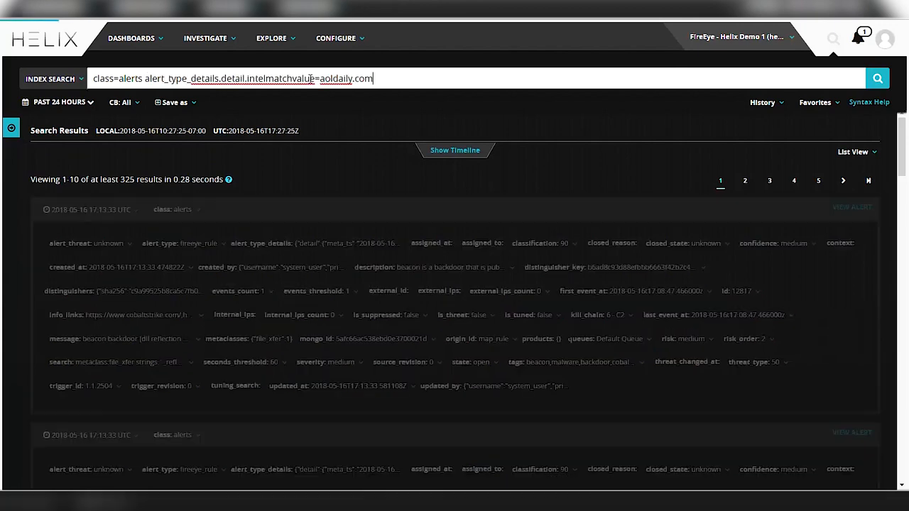
pyautogui.click(58, 102)
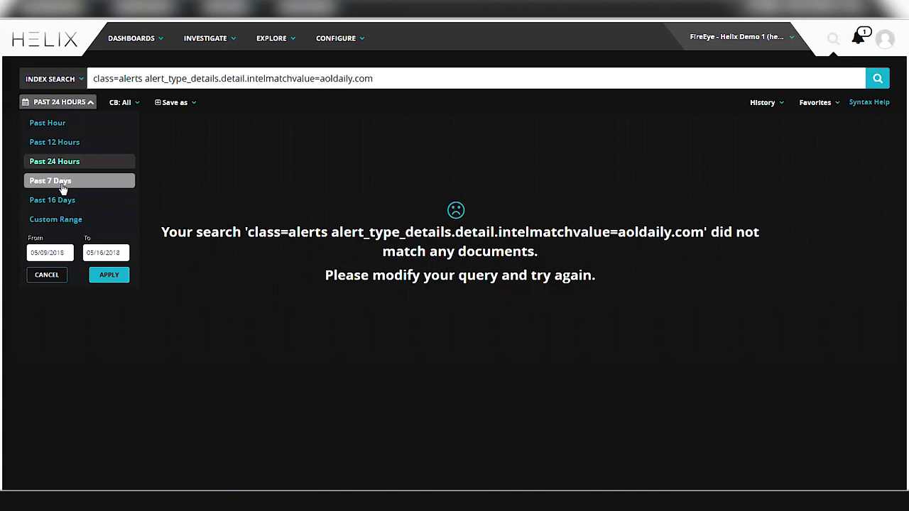
pyautogui.click(49, 180)
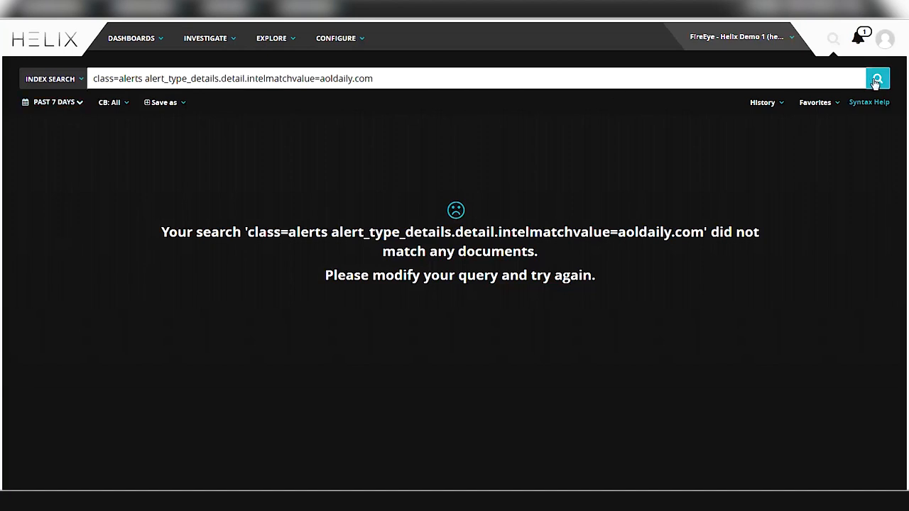
pyautogui.click(878, 79)
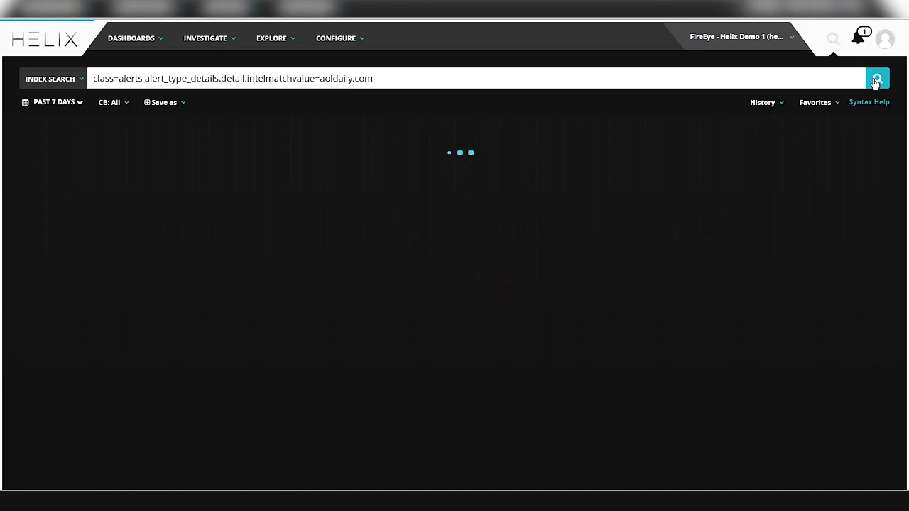
pyautogui.click(877, 79)
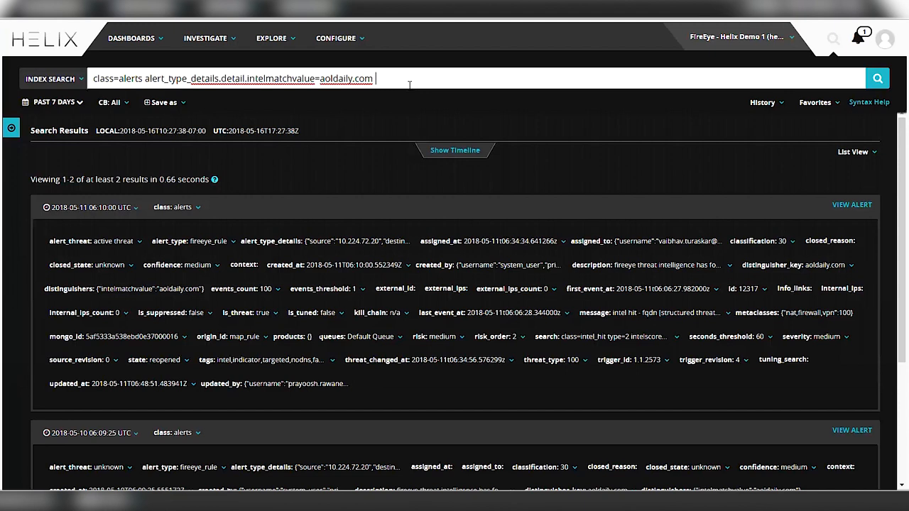
# Extend the aoldaily.com alert search with start:"12 months ago", yielding 184+ results.
pyautogui.write('start:"')
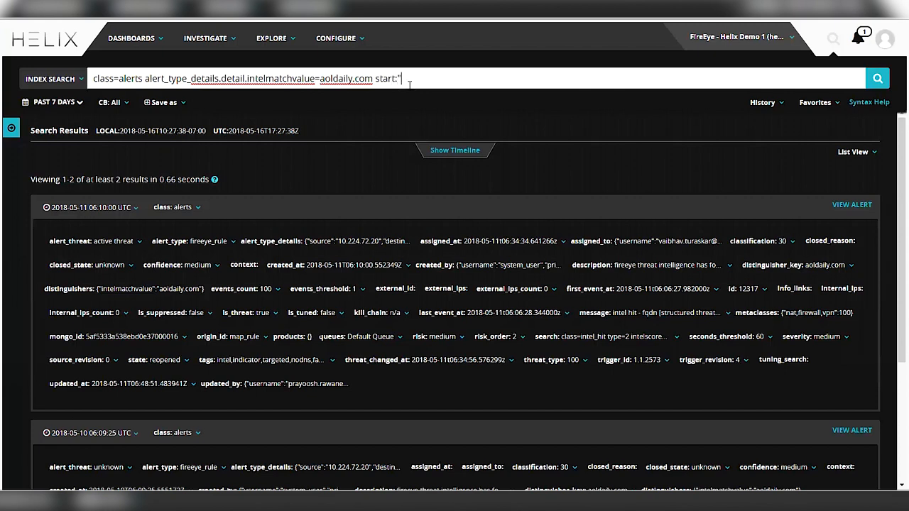
pyautogui.write('12 m')
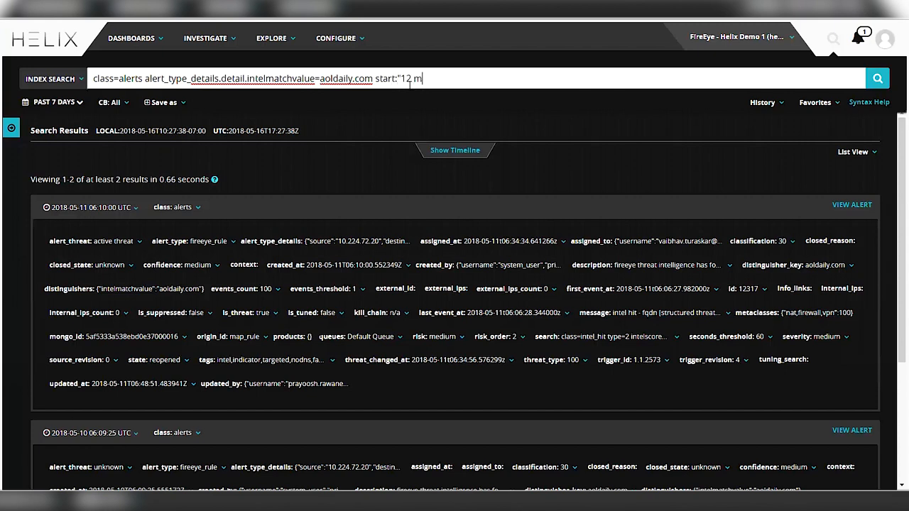
pyautogui.write('onths ago"')
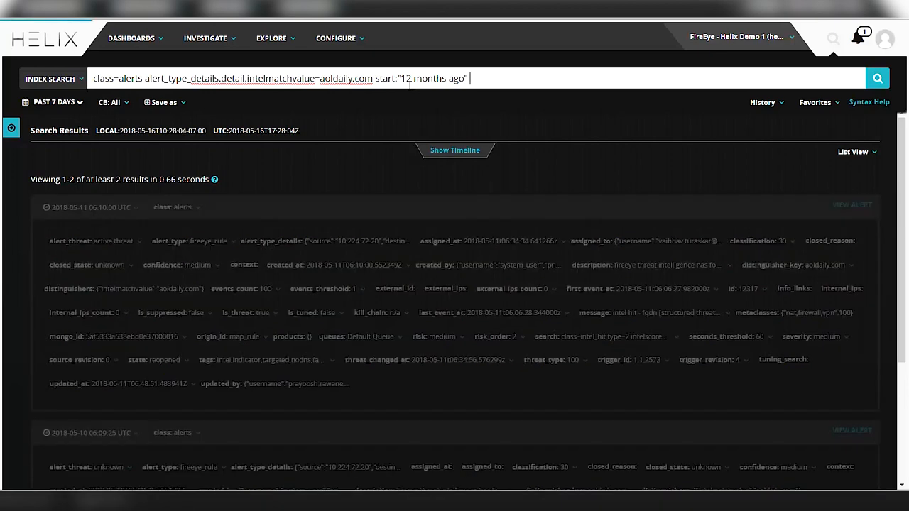
pyautogui.click(878, 78)
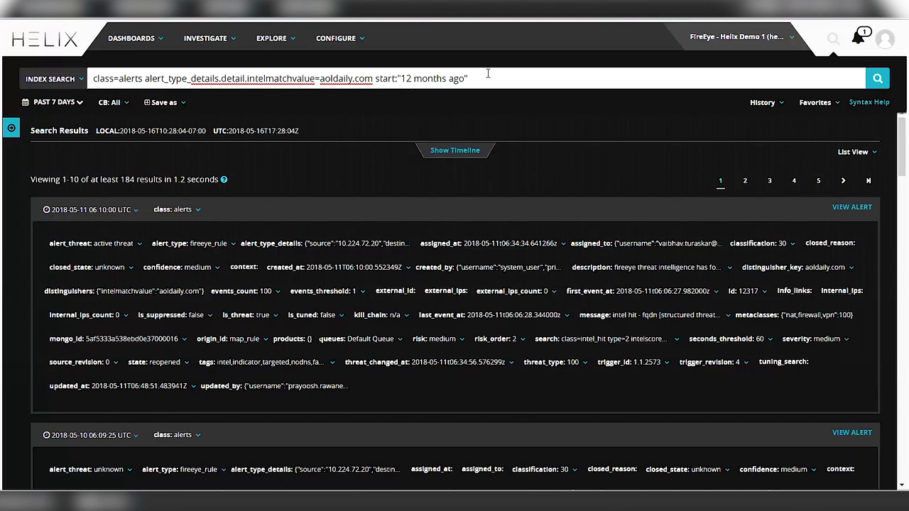
# Group the aoldaily.com alerts by alert_type_details.source and show the timeline chart.
pyautogui.write('||')
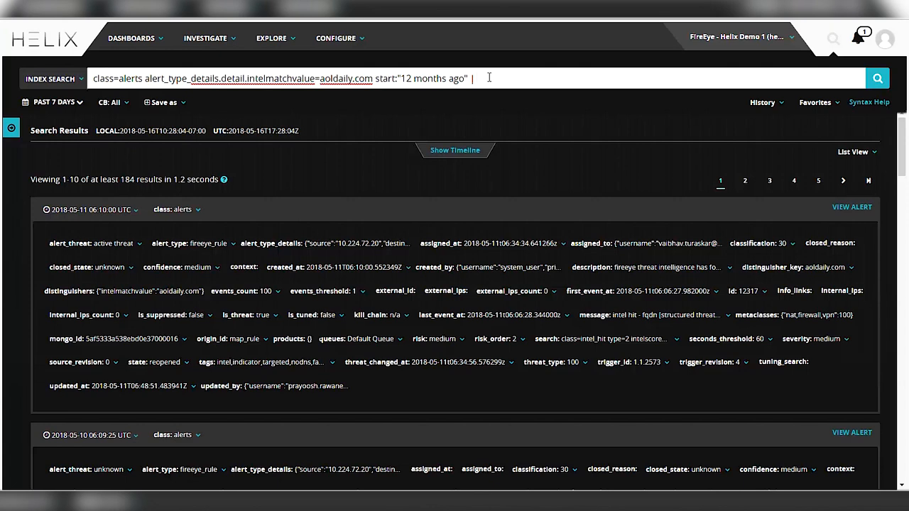
pyautogui.write('a')
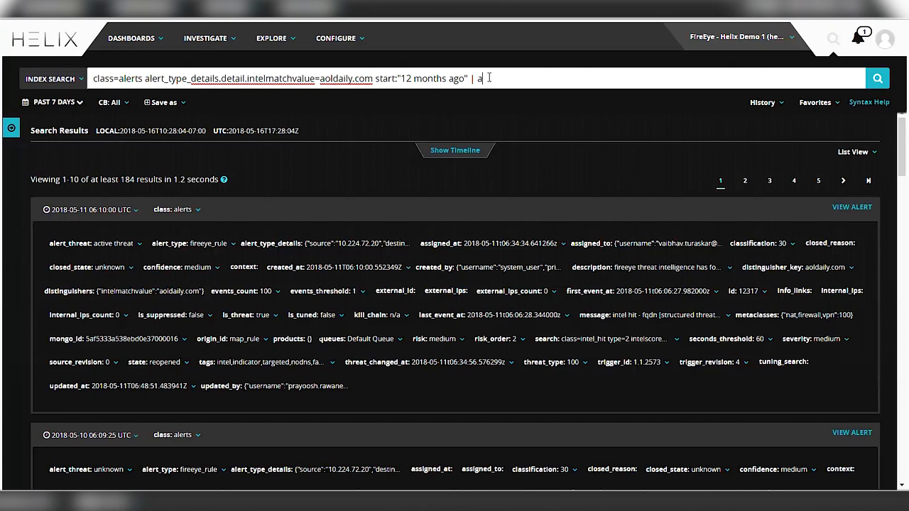
pyautogui.write('roupby alert_type_details.source')
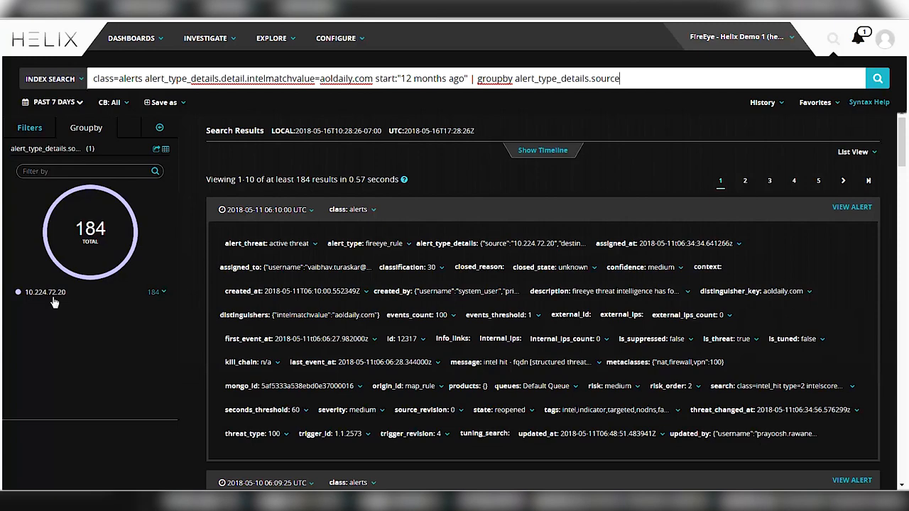
pyautogui.moveTo(543, 153)
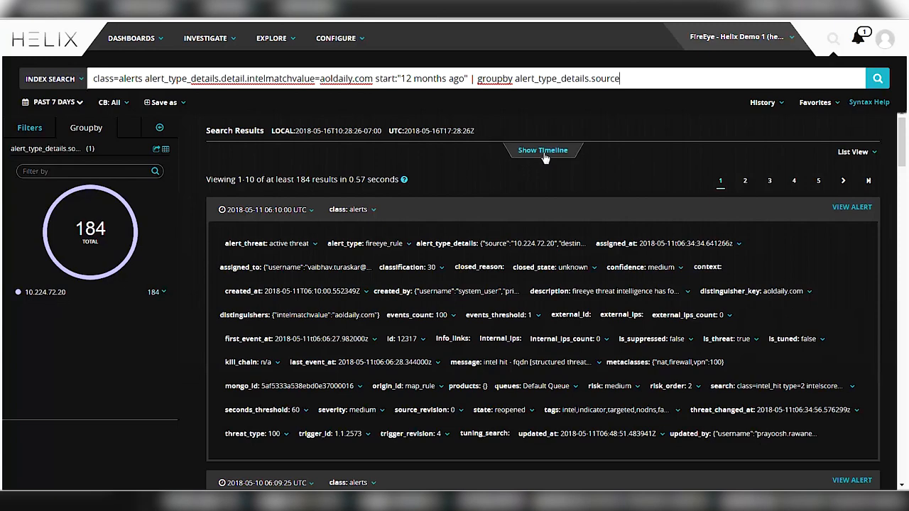
pyautogui.click(543, 150)
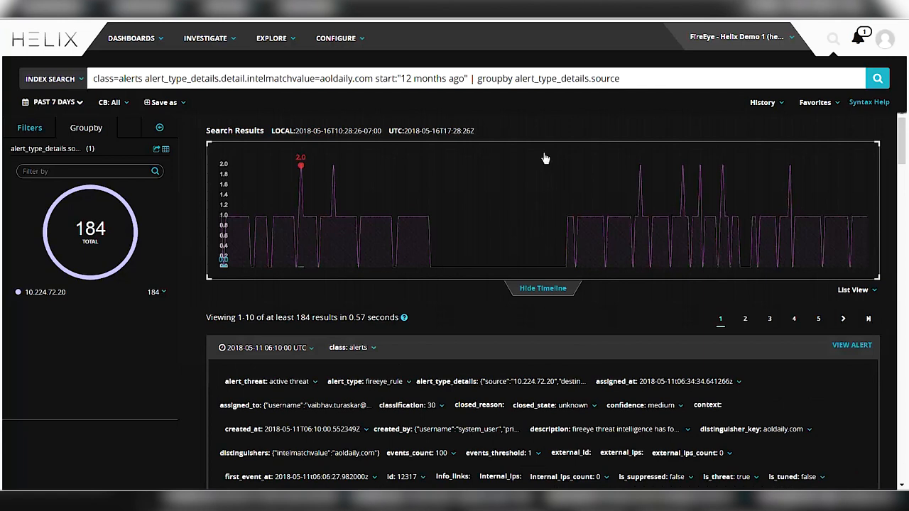